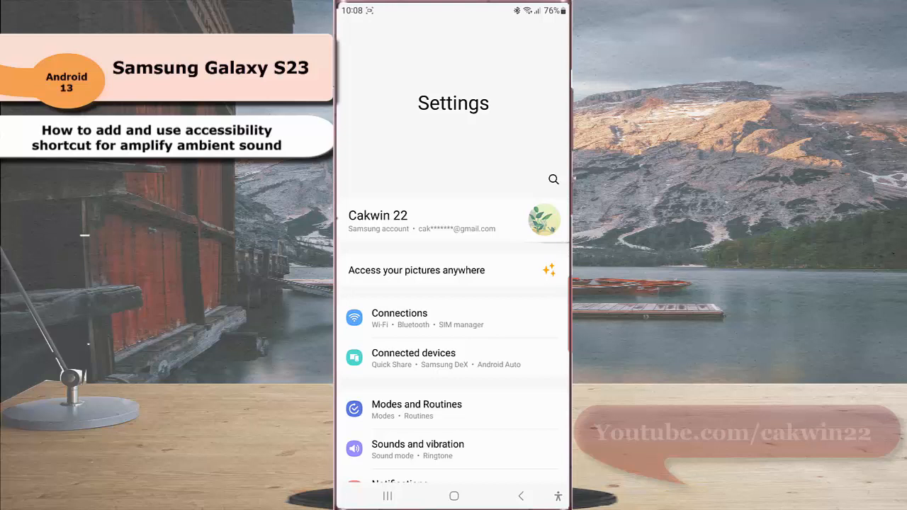
Scroll the main Settings list and enter the Accessibility page.
{"action": "scroll", "scroll_direction": "down", "scroll_amount": 3}
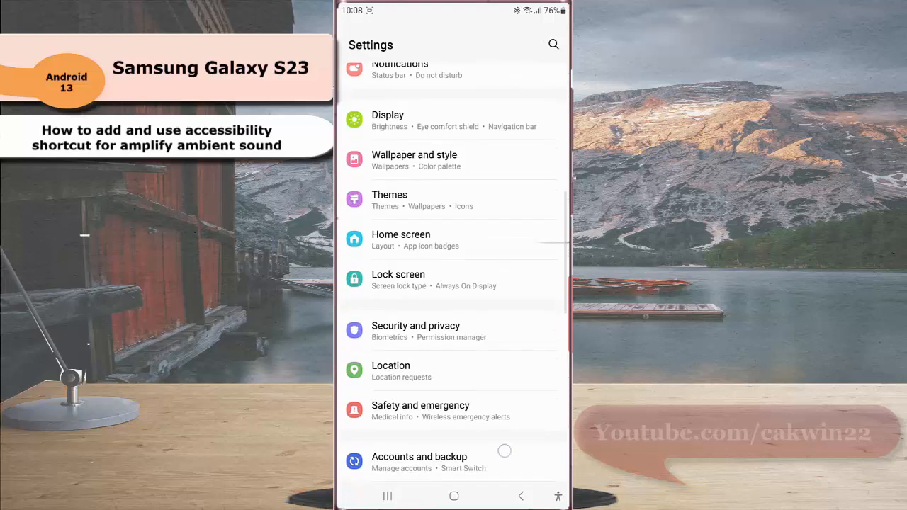
{"action": "scroll", "scroll_direction": "down", "scroll_amount": 3}
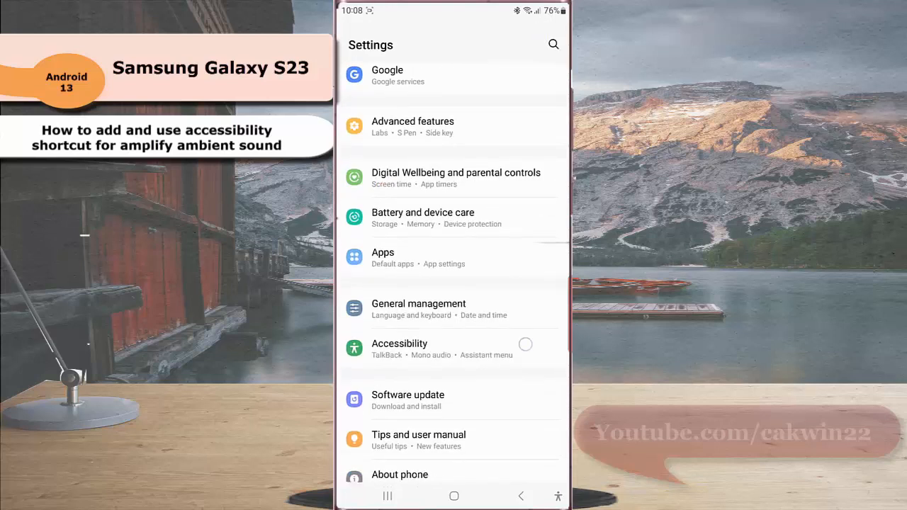
{"action": "left_click", "coordinate": [400, 344]}
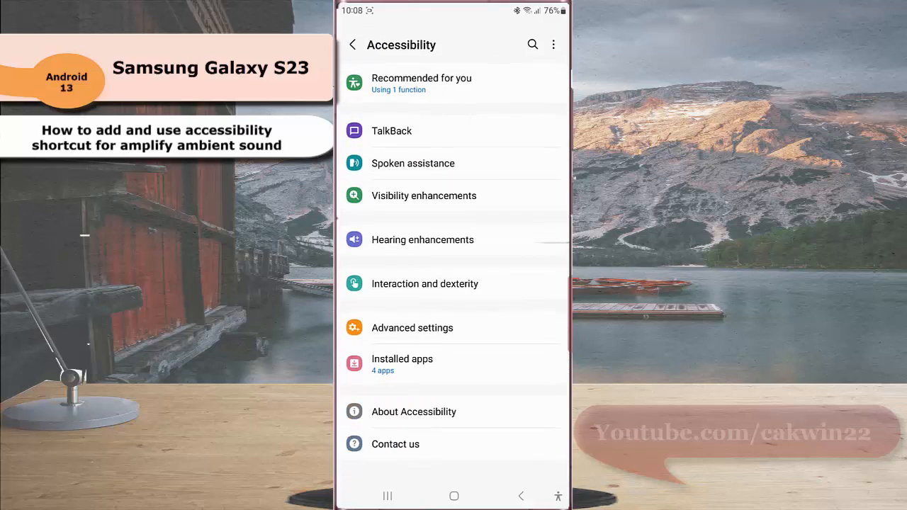
Go through Advanced settings to the Accessibility button's Select actions list.
{"action": "left_click", "coordinate": [411, 327]}
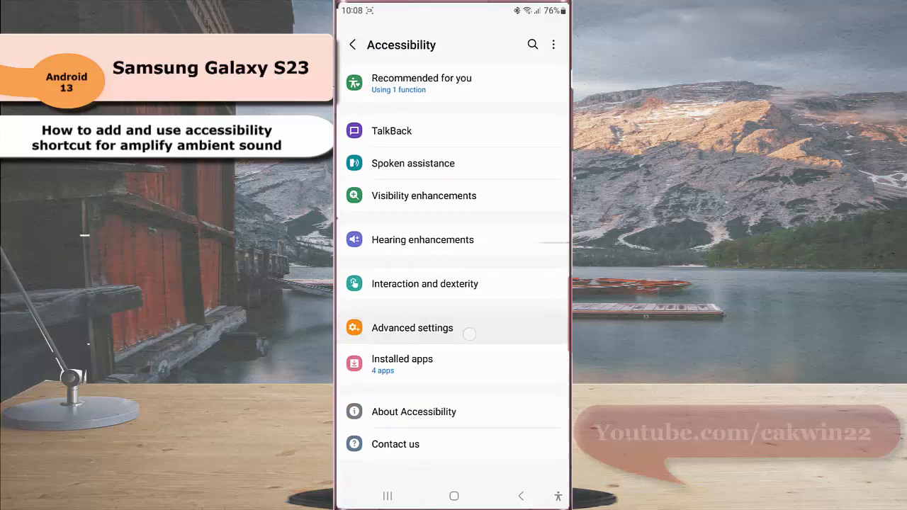
{"action": "left_click", "coordinate": [411, 327]}
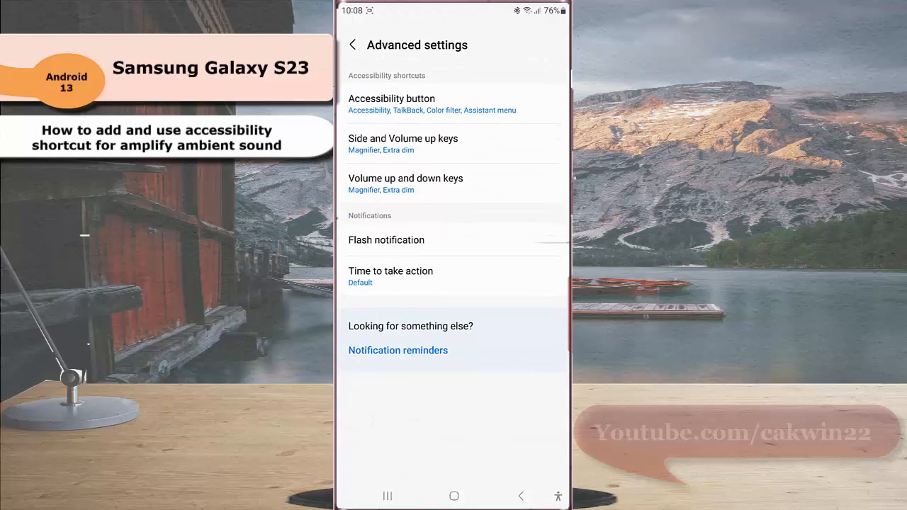
{"action": "left_click", "coordinate": [498, 109]}
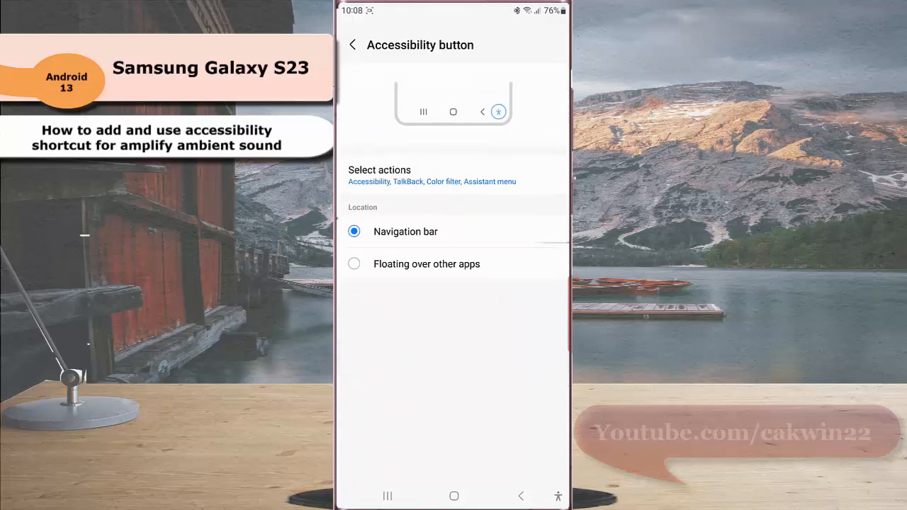
{"action": "left_click", "coordinate": [431, 176]}
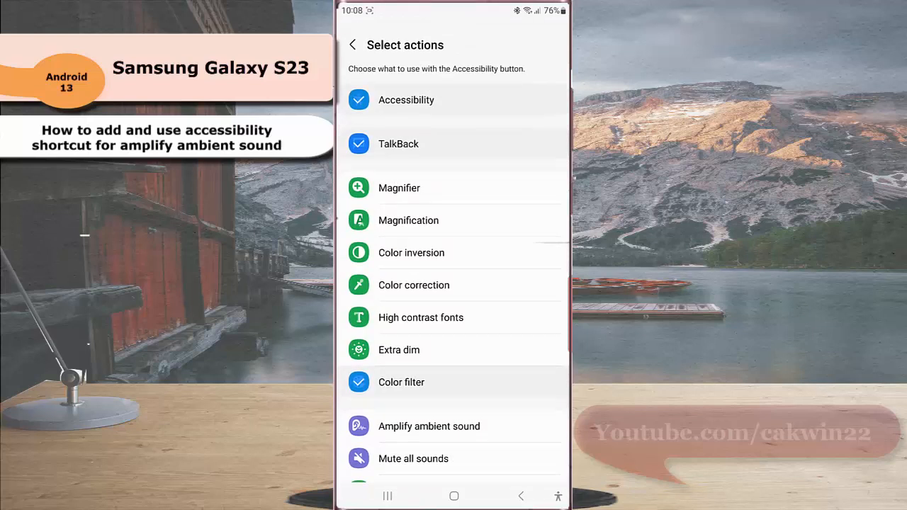
Check Amplify ambient sound as a button action and bring up the shortcut menu showing it.
{"action": "left_click", "coordinate": [427, 425]}
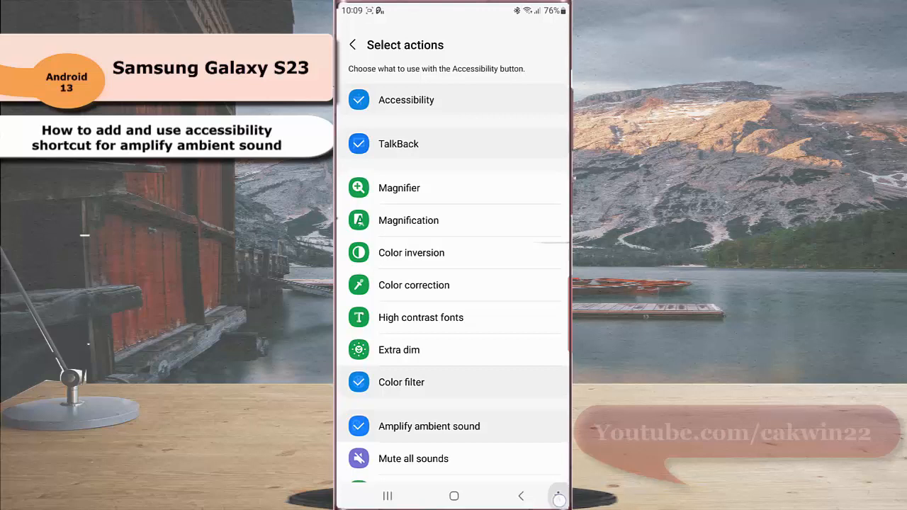
{"action": "left_click", "coordinate": [558, 496]}
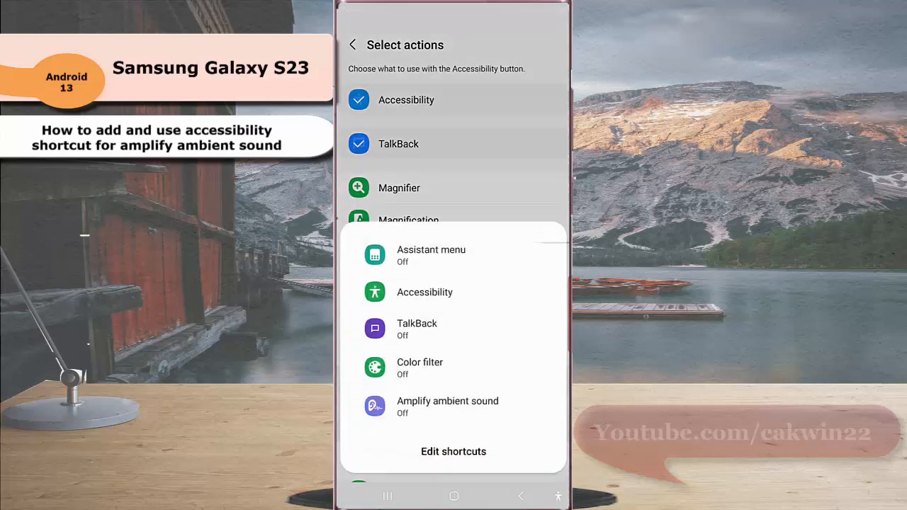